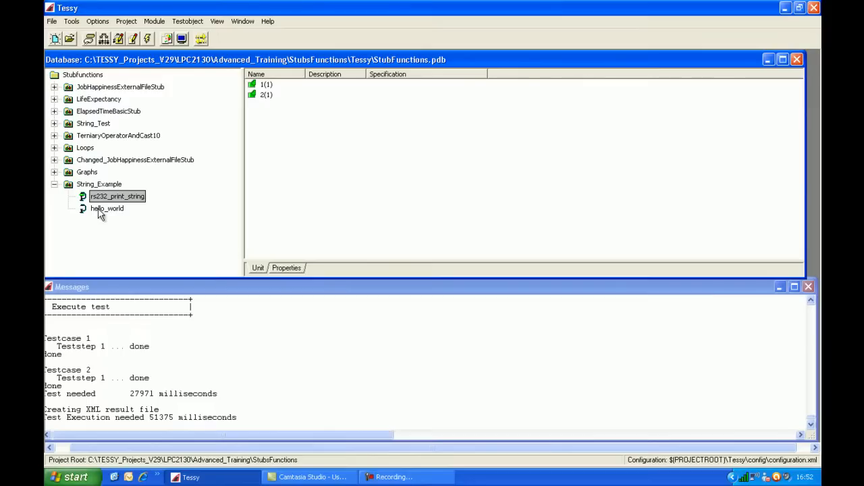
- Select the hello_world test object under String_Example in the database tree
left_click(106, 207)
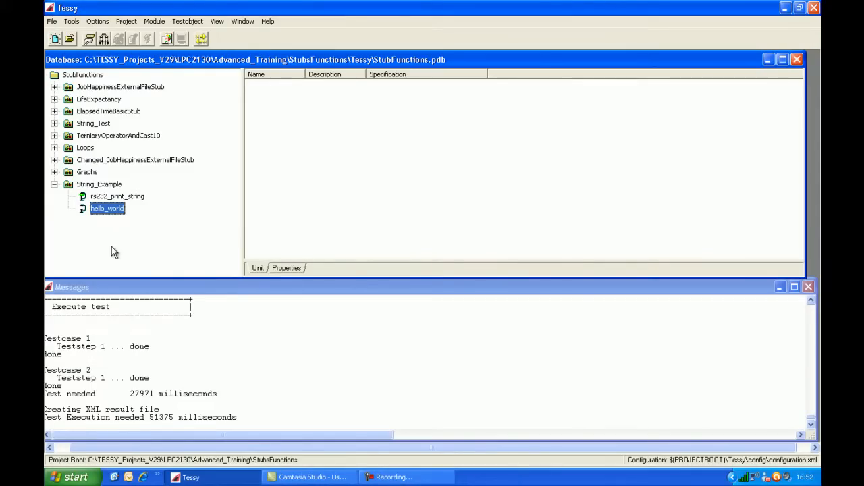
right_click(107, 208)
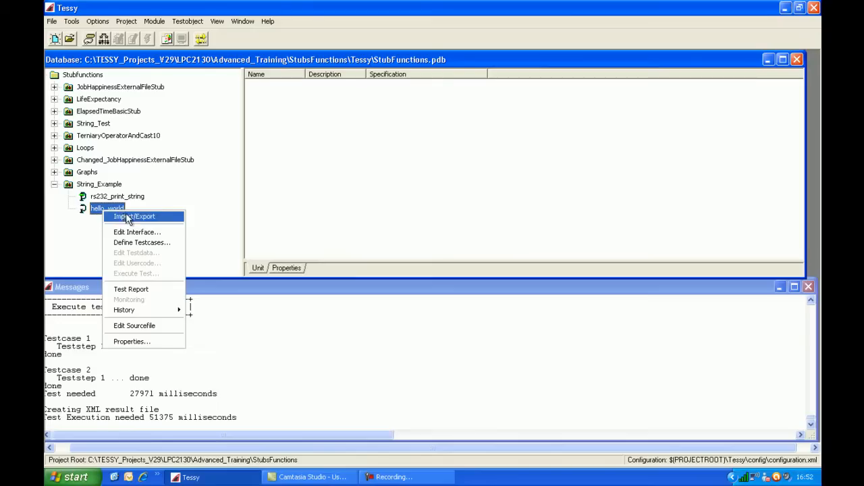
mouse_move(138, 331)
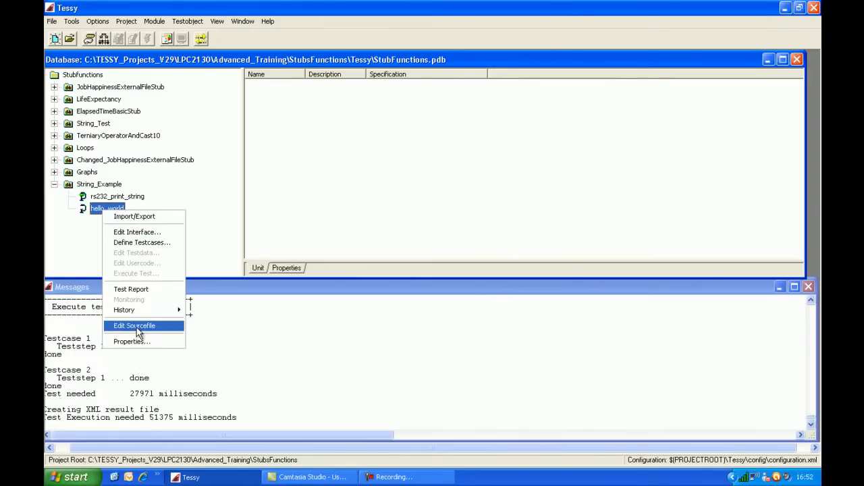
left_click(133, 326)
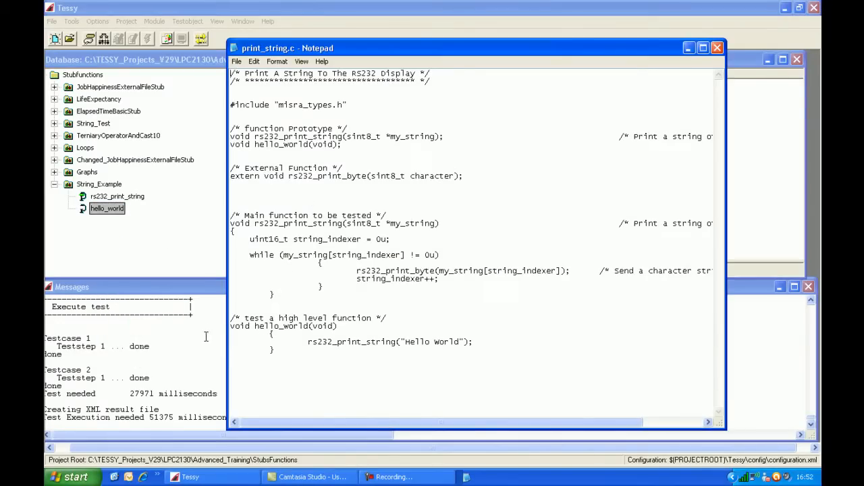
left_click_drag(231, 318, 273, 365)
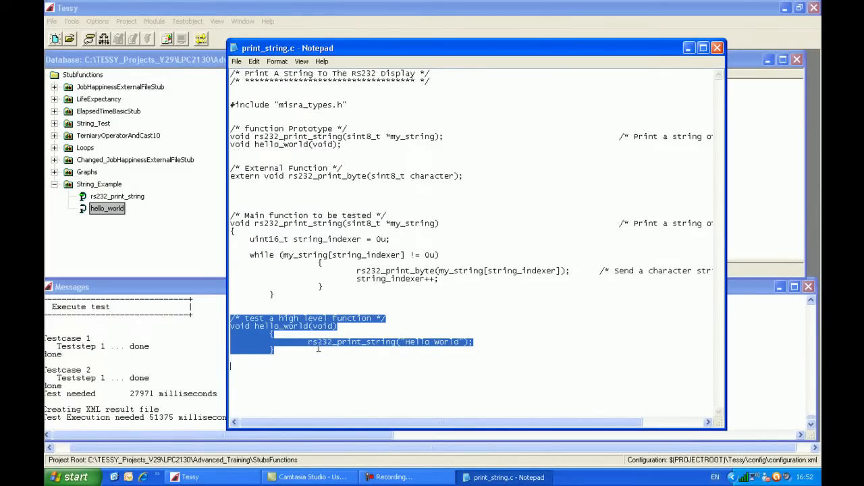
mouse_move(367, 350)
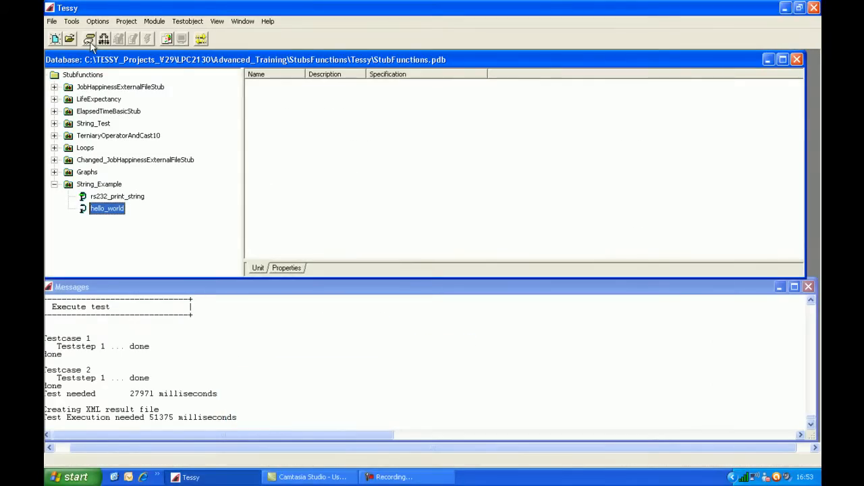
- Open the TIE interface editor for the hello_world test object
left_click(90, 38)
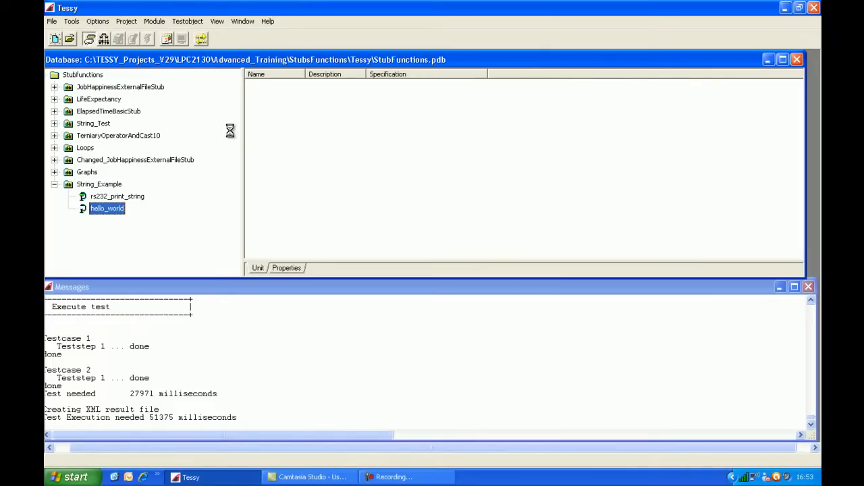
double_click(106, 208)
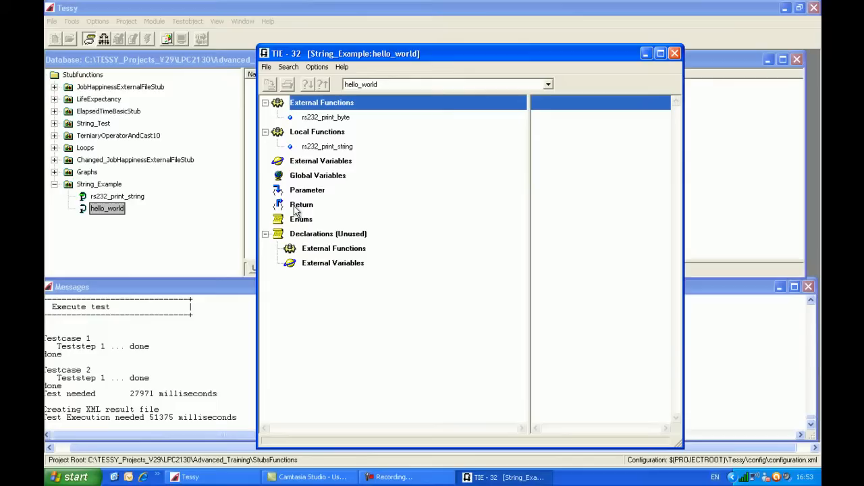
mouse_move(306, 201)
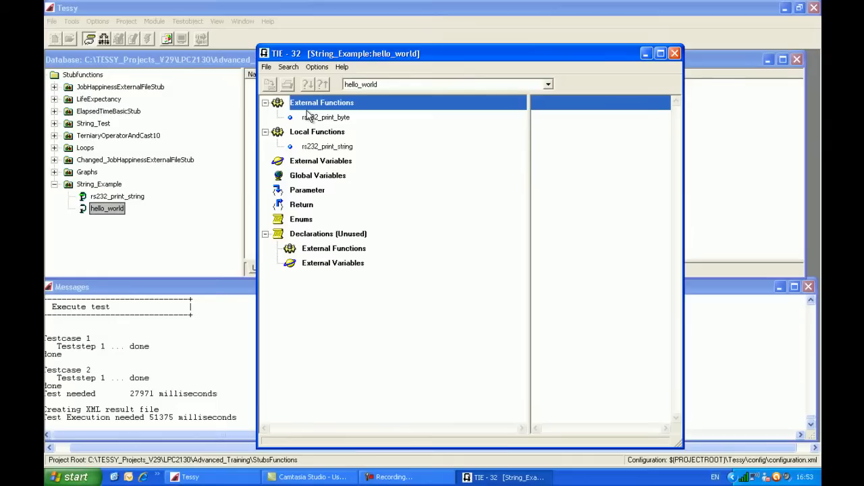
mouse_move(308, 162)
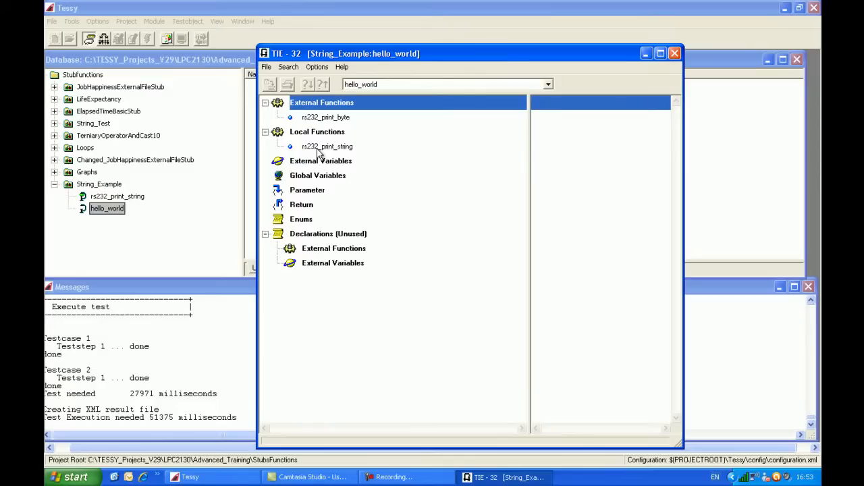
mouse_move(311, 150)
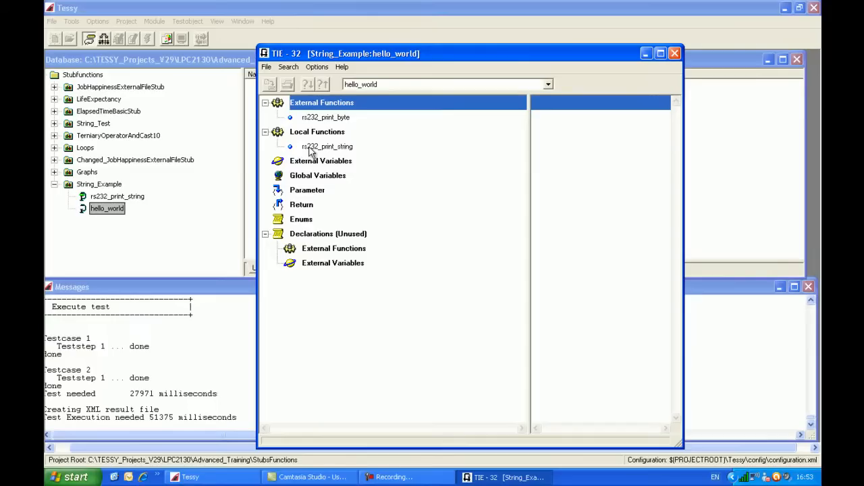
mouse_move(317, 129)
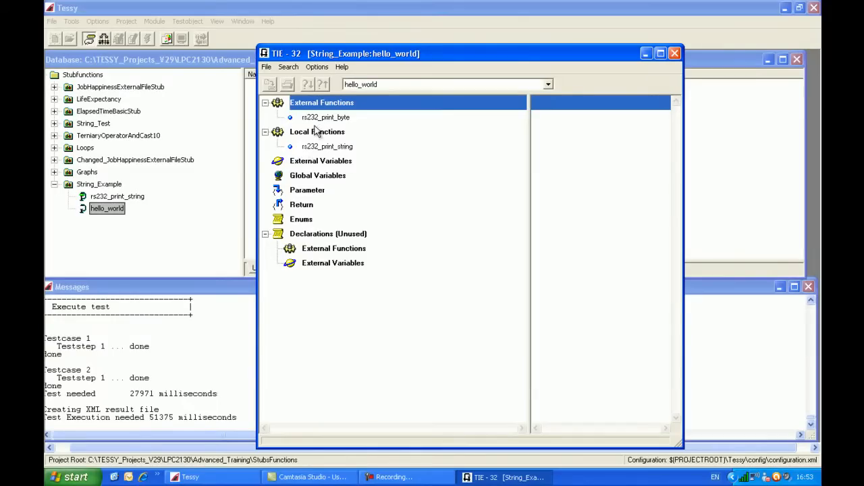
mouse_move(337, 125)
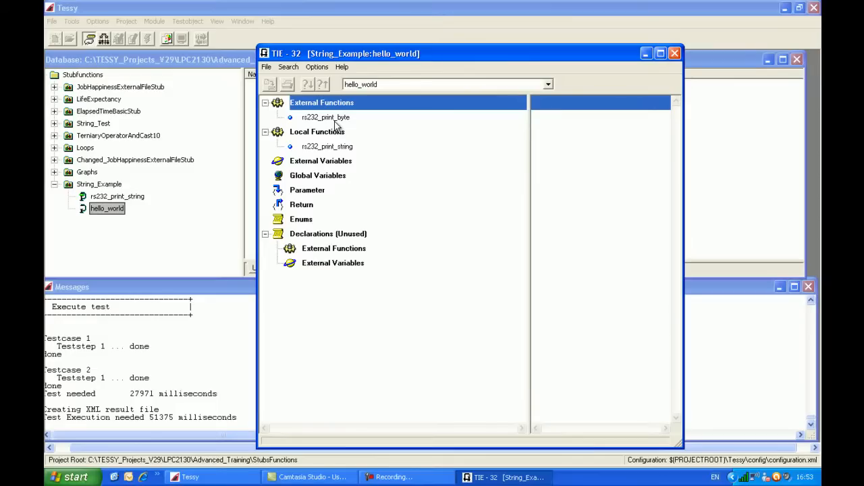
mouse_move(311, 121)
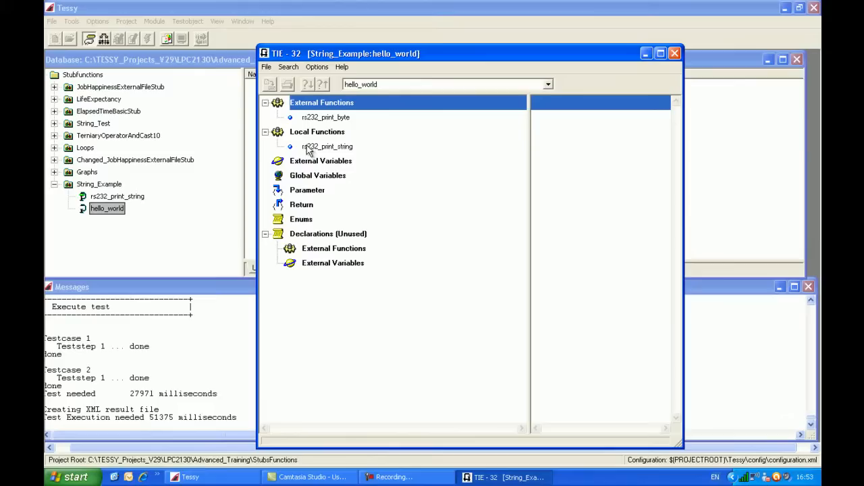
mouse_move(354, 150)
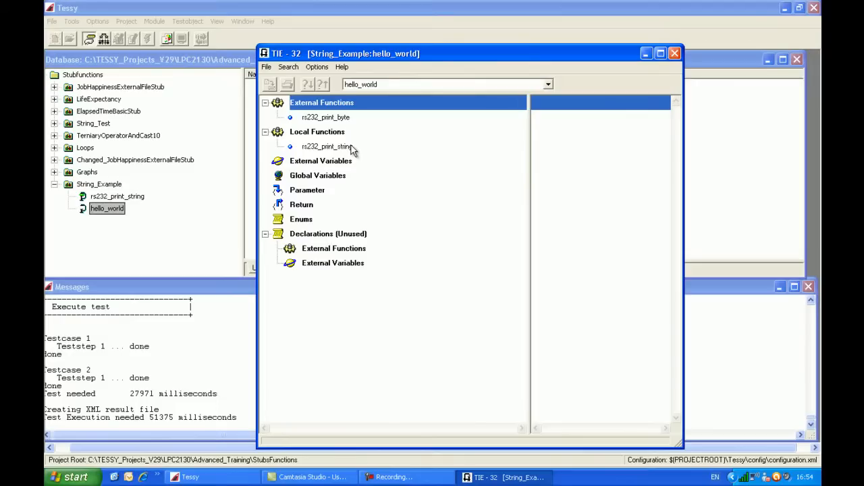
mouse_move(311, 118)
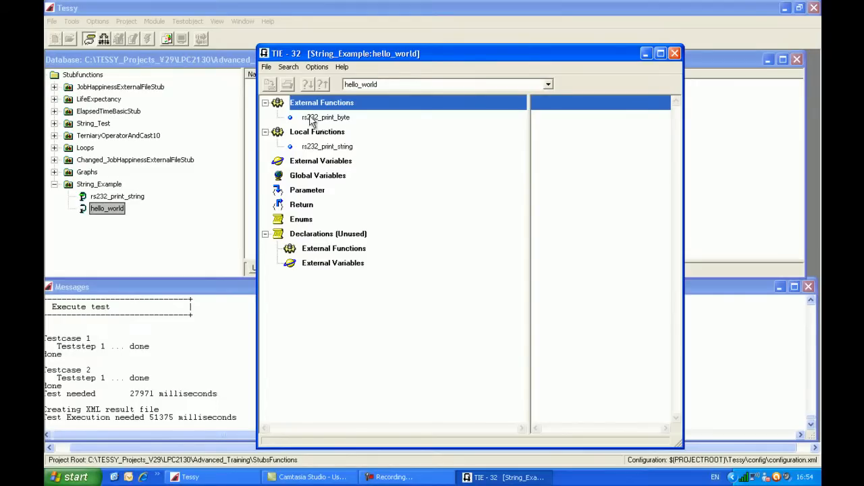
mouse_move(336, 150)
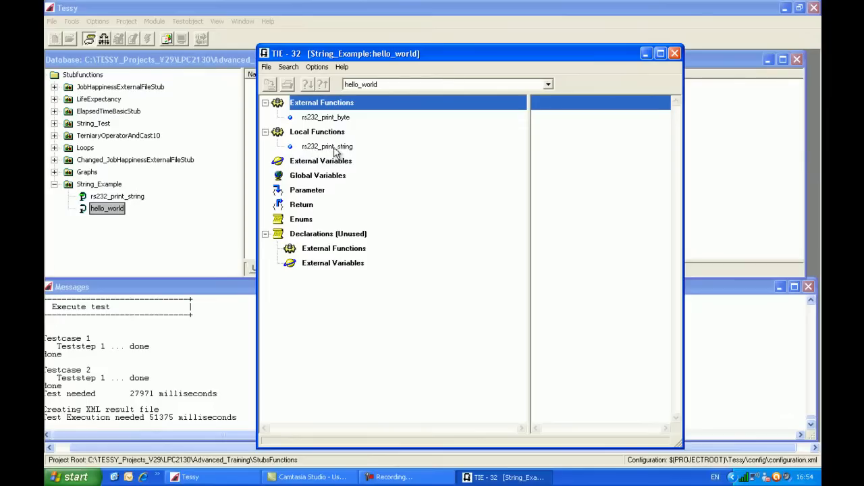
mouse_move(302, 149)
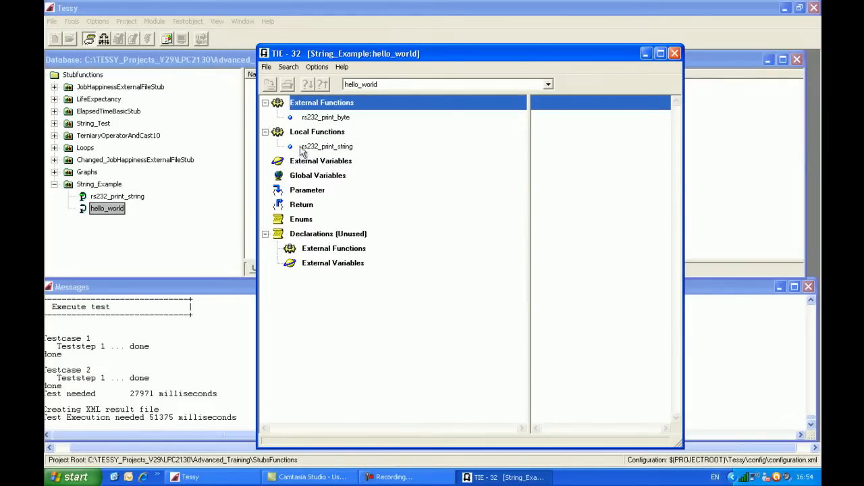
mouse_move(344, 151)
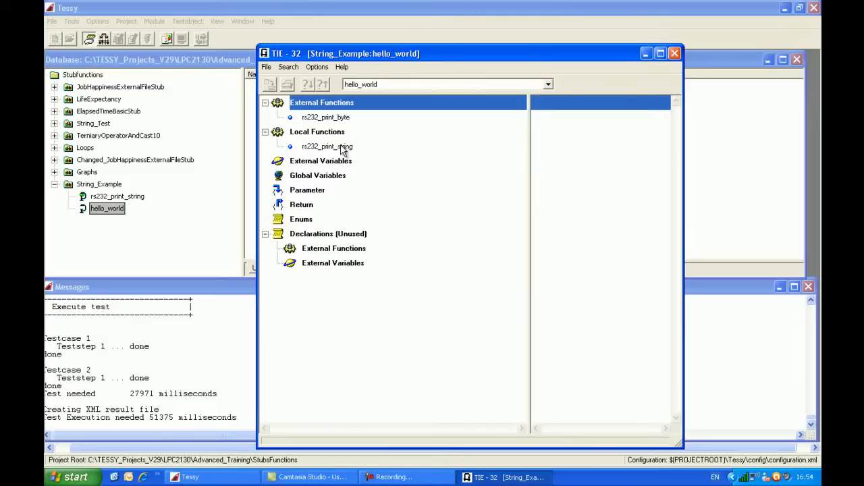
mouse_move(327, 150)
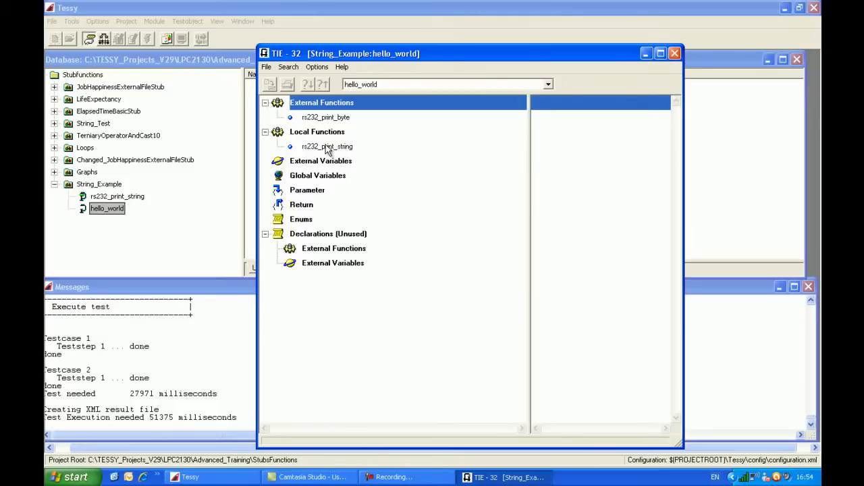
- Create current-test-object stubs for rs232_print_string and rs232_print_byte
right_click(326, 147)
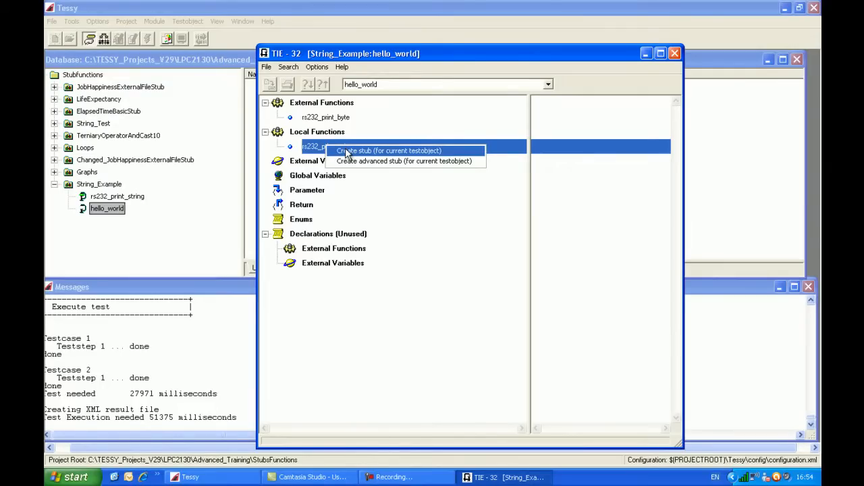
left_click(388, 150)
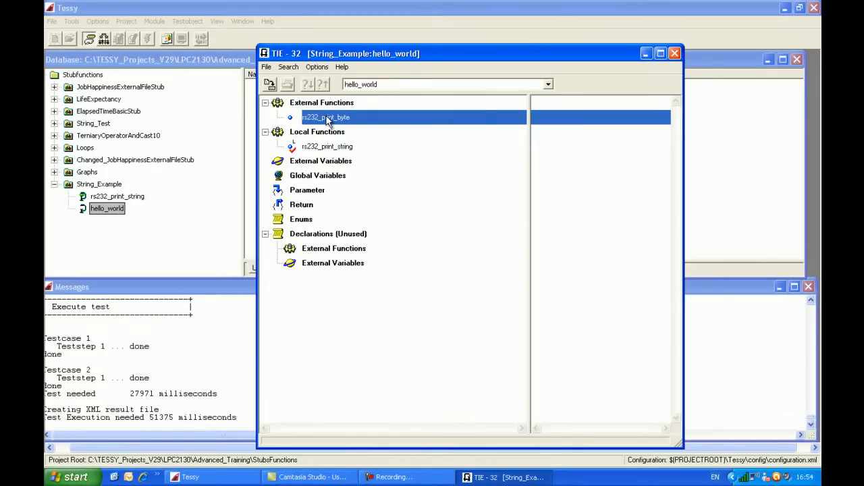
right_click(326, 116)
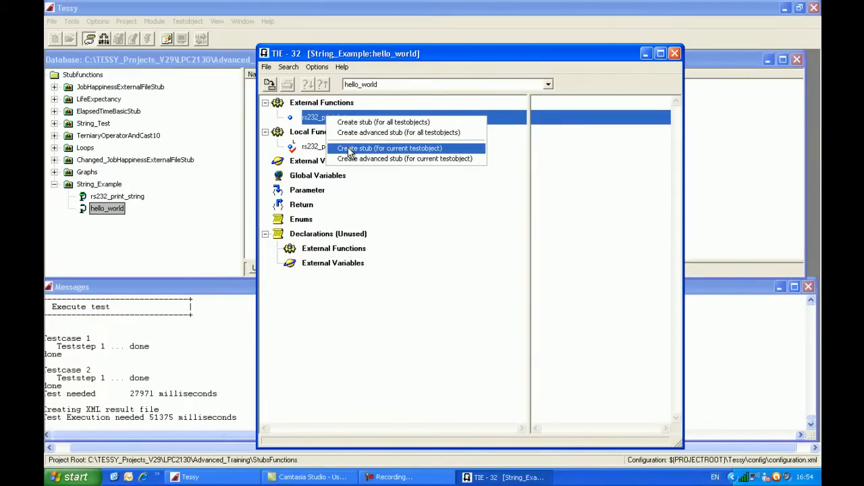
left_click(389, 148)
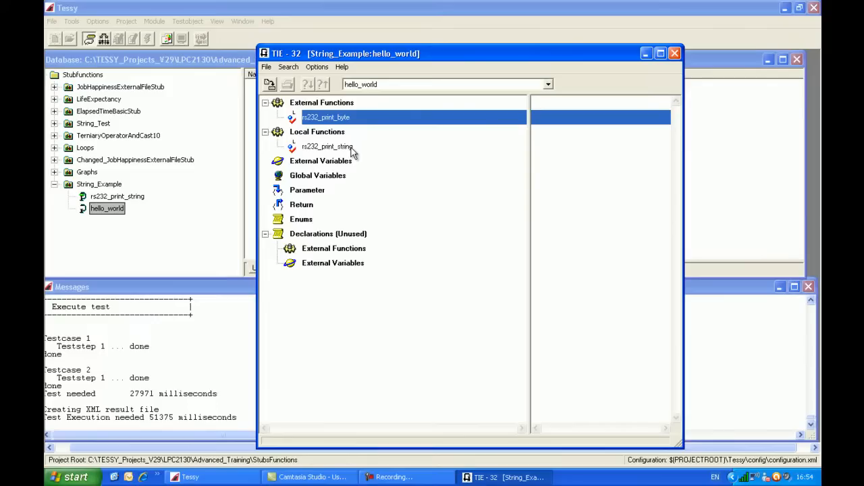
mouse_move(320, 146)
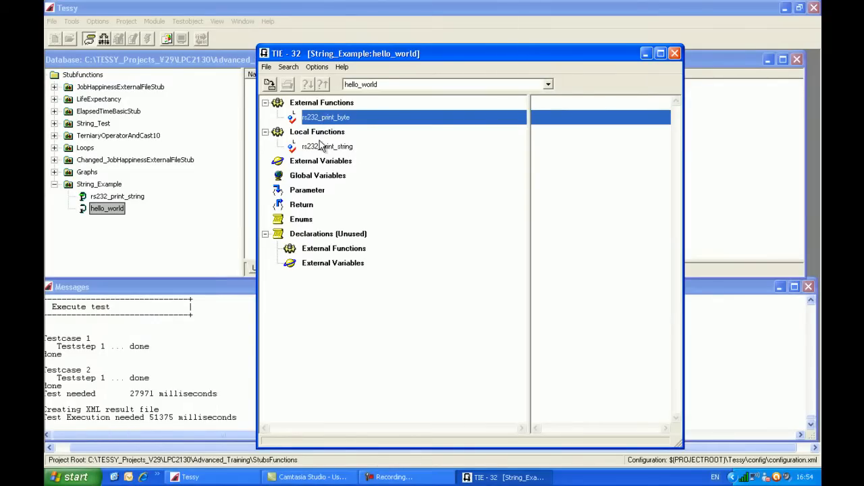
mouse_move(344, 153)
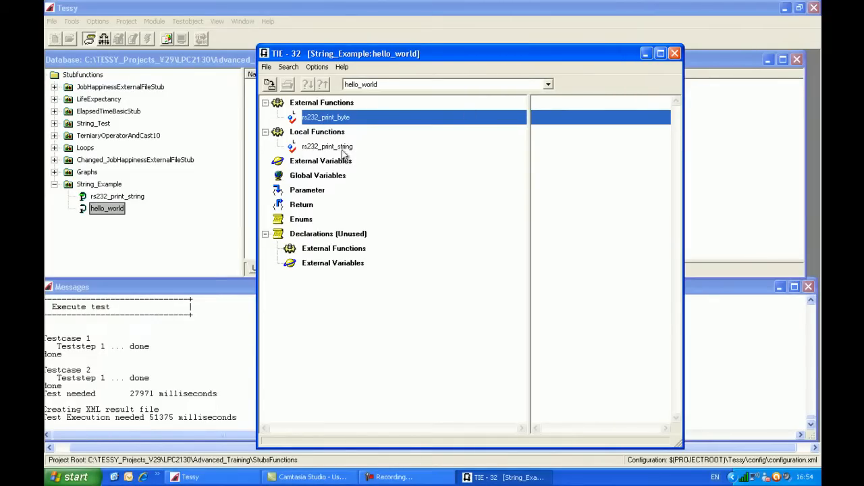
mouse_move(675, 19)
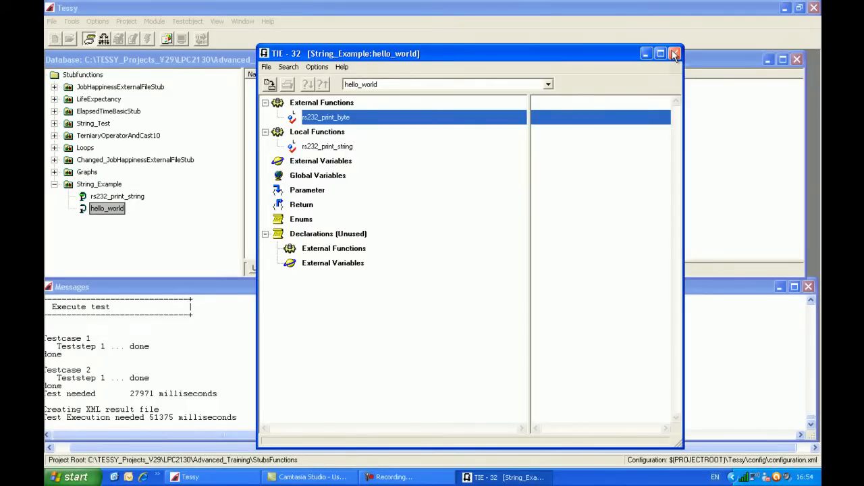
mouse_move(675, 54)
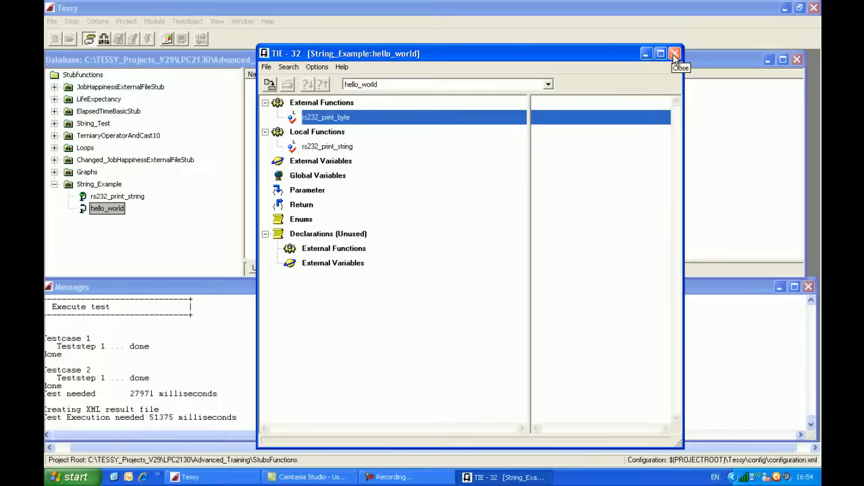
- Close the interface editor, then open test case 1(1) of hello_world in the TDE
left_click(675, 54)
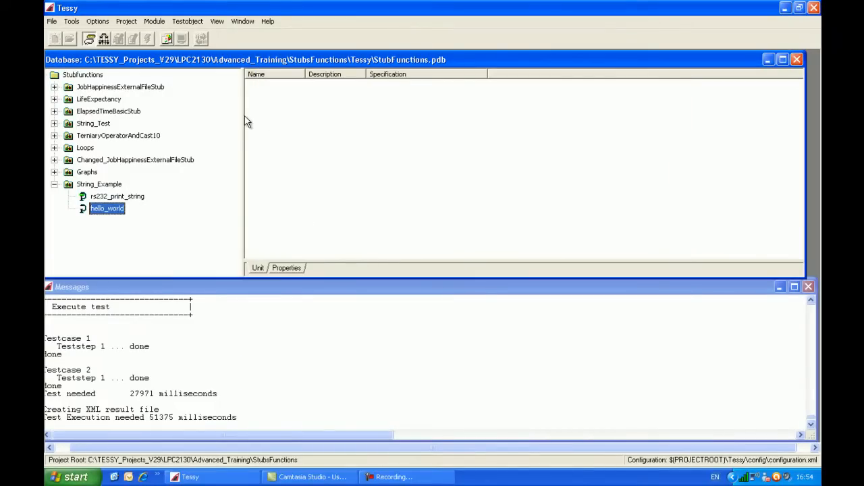
right_click(250, 122)
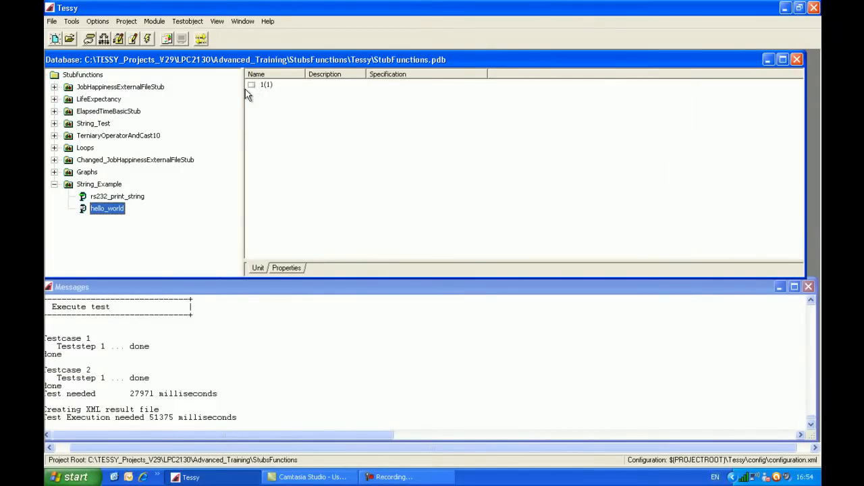
left_click(266, 84)
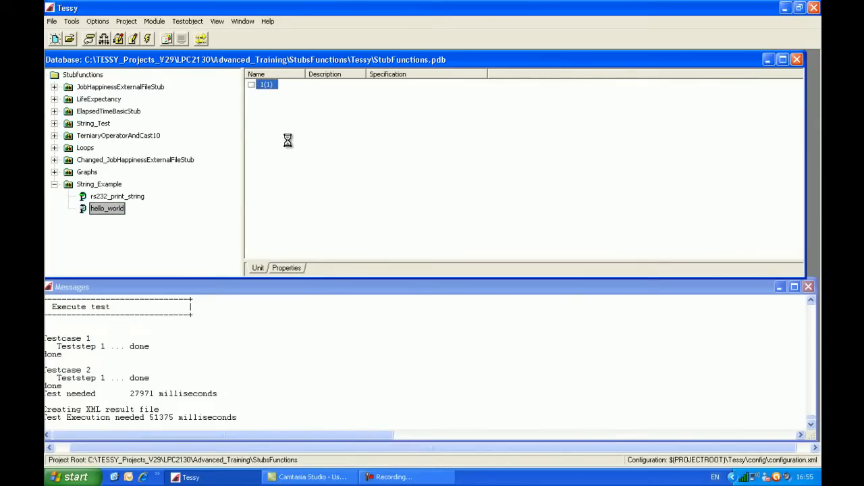
double_click(107, 208)
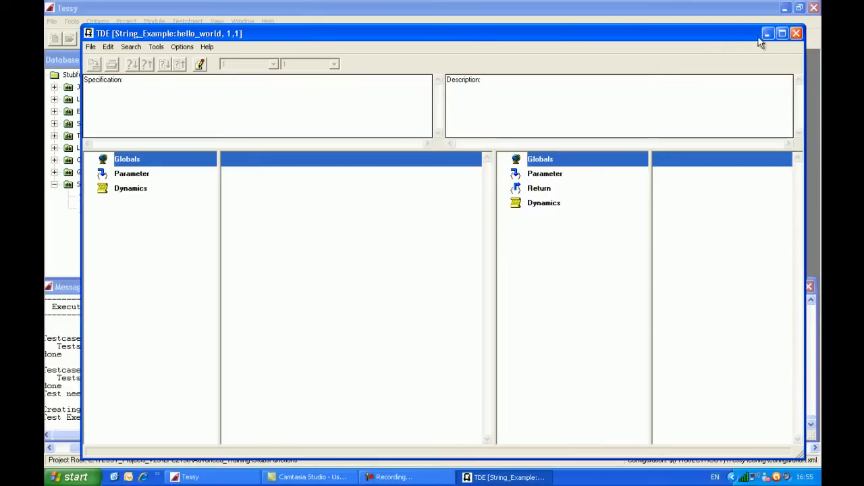
- Close the test data editor and open the hello_world Usercode Editor
left_click(796, 33)
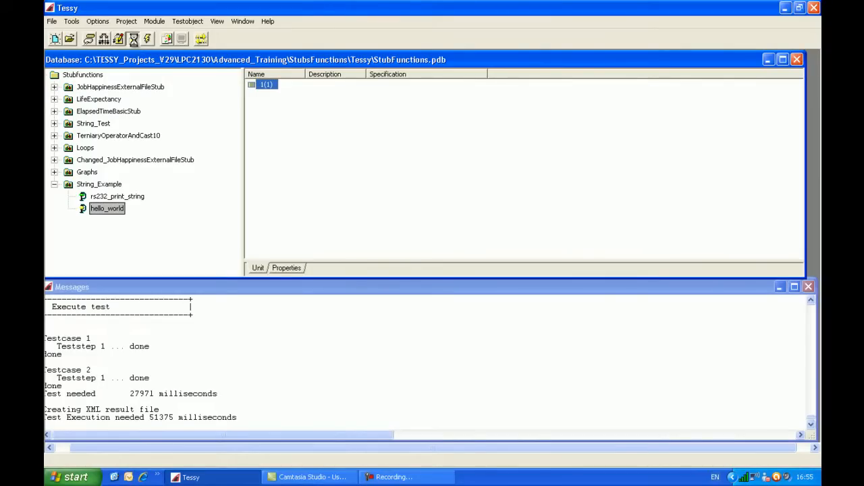
double_click(106, 208)
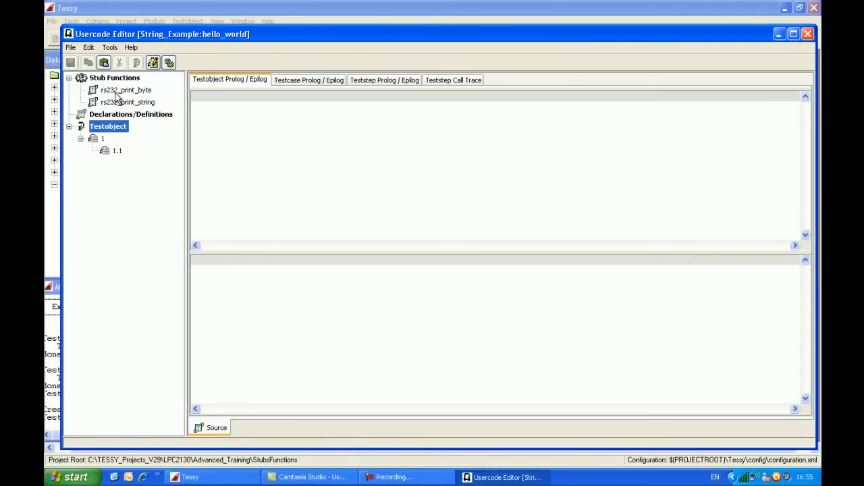
- Show the rs232_print_byte stub code with its per-call character checks
left_click(126, 90)
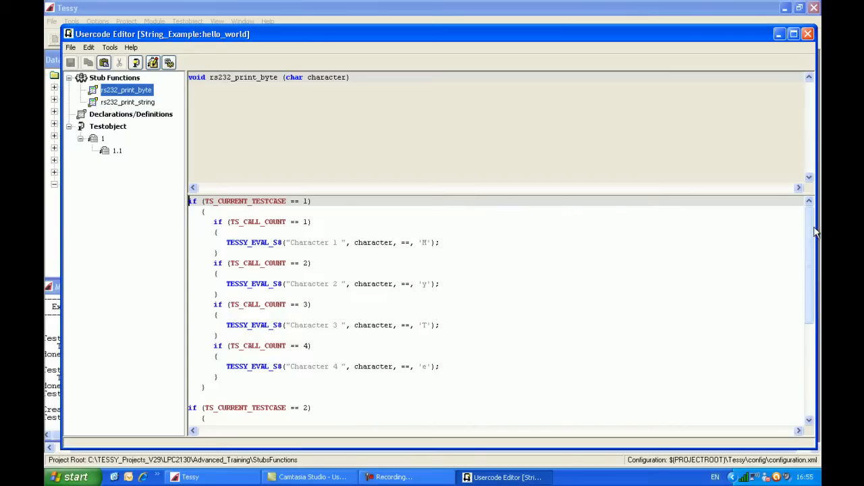
scroll("down", 3)
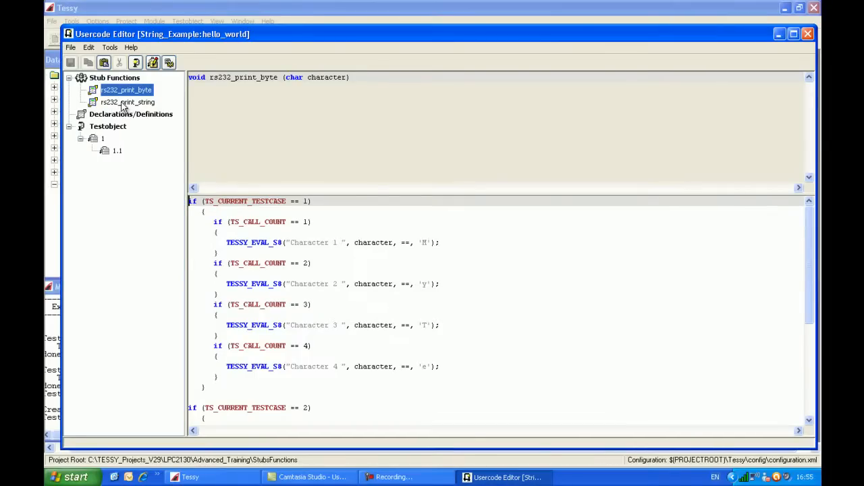
- Write the rs232_print_string stub loop comparing my_string to 'hello world', and save
left_click(128, 102)
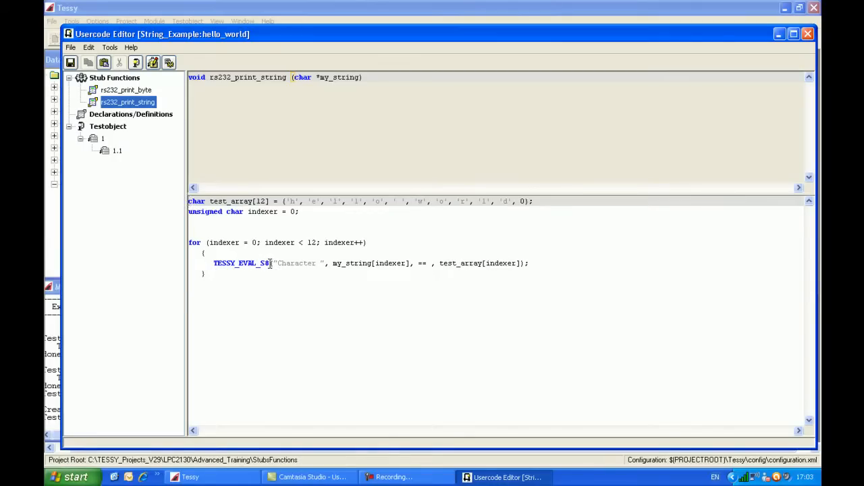
mouse_move(338, 263)
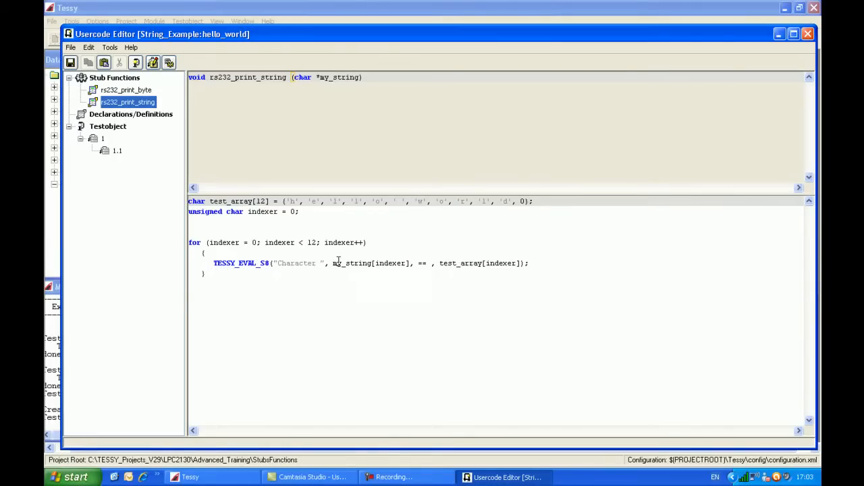
mouse_move(338, 262)
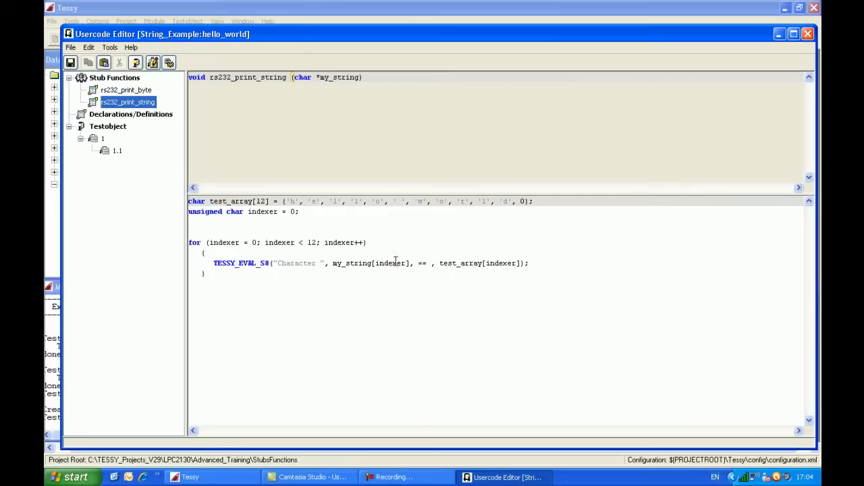
mouse_move(492, 262)
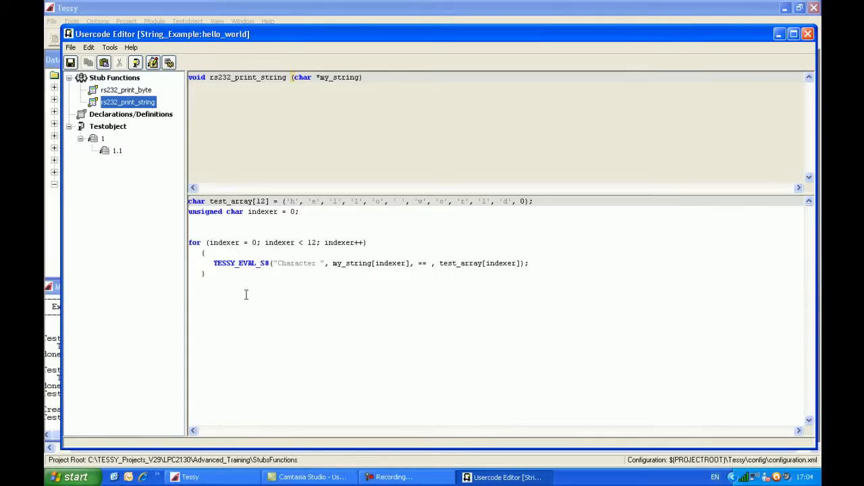
mouse_move(207, 305)
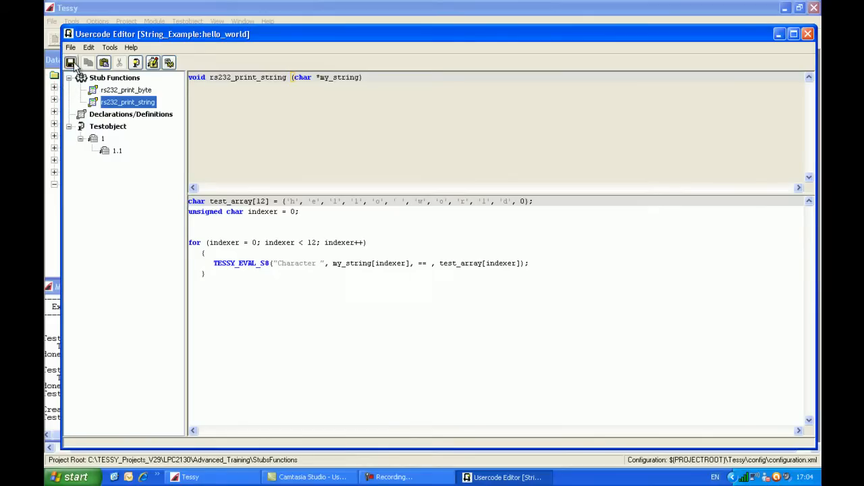
left_click(808, 34)
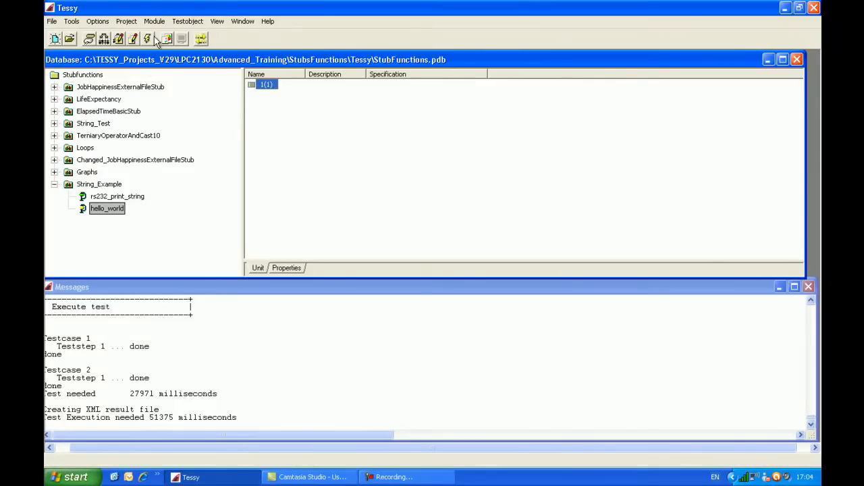
- Generate the hello_world test driver and run test case 1
left_click(147, 39)
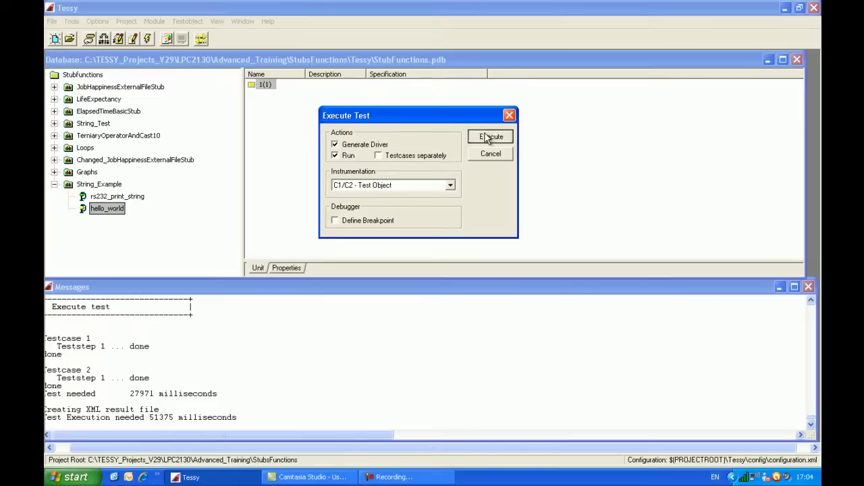
left_click(490, 136)
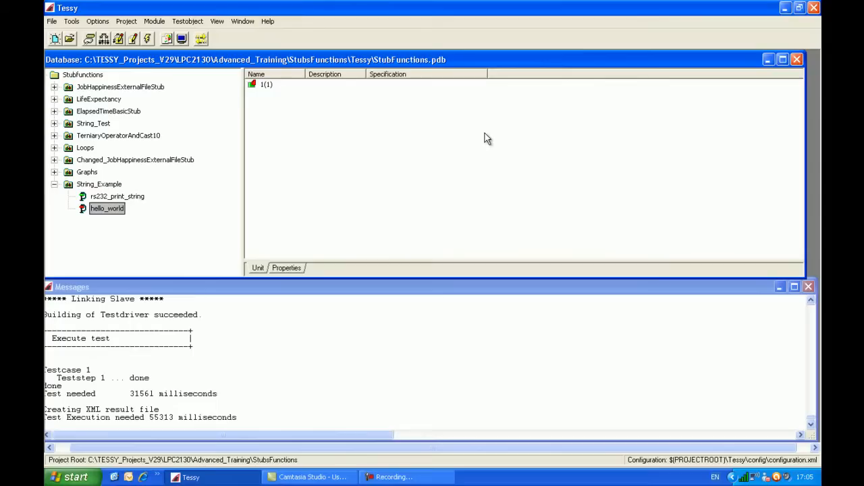
mouse_move(266, 108)
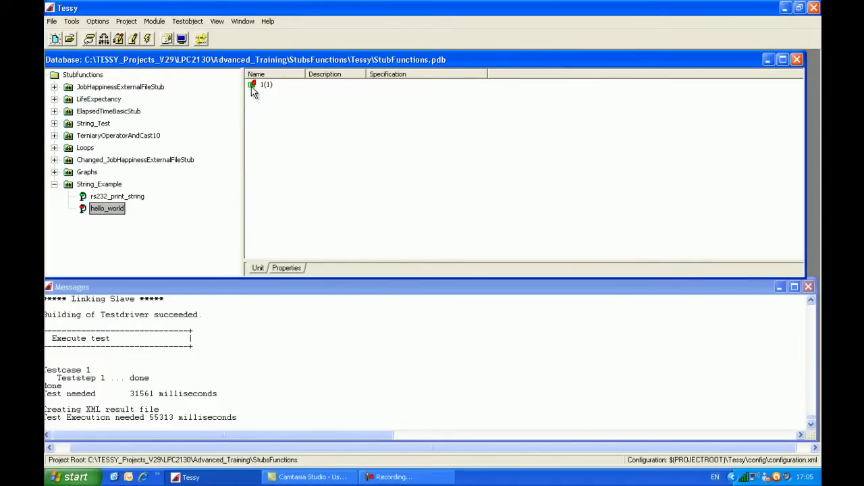
- Select the executed test case to review rs232_print_string teststep 1.1 results
left_click(265, 83)
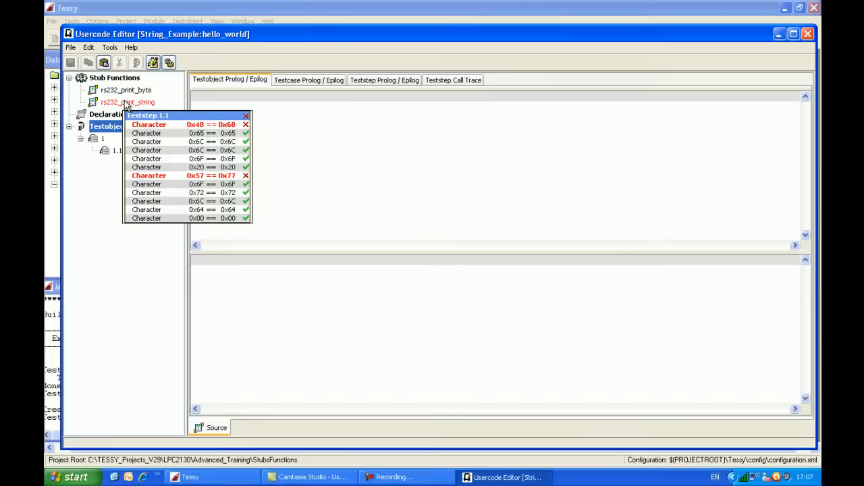
- Correct the expected 'h' to 'H' in the rs232_print_string stub code
left_click(128, 102)
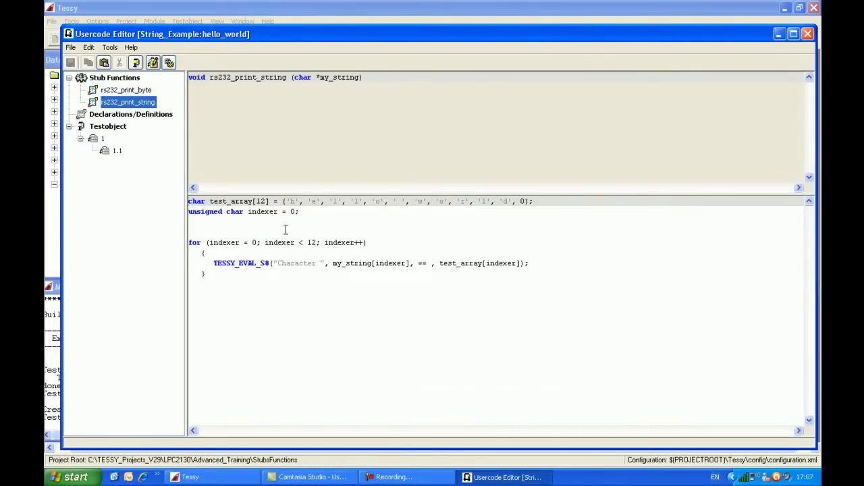
type("H")
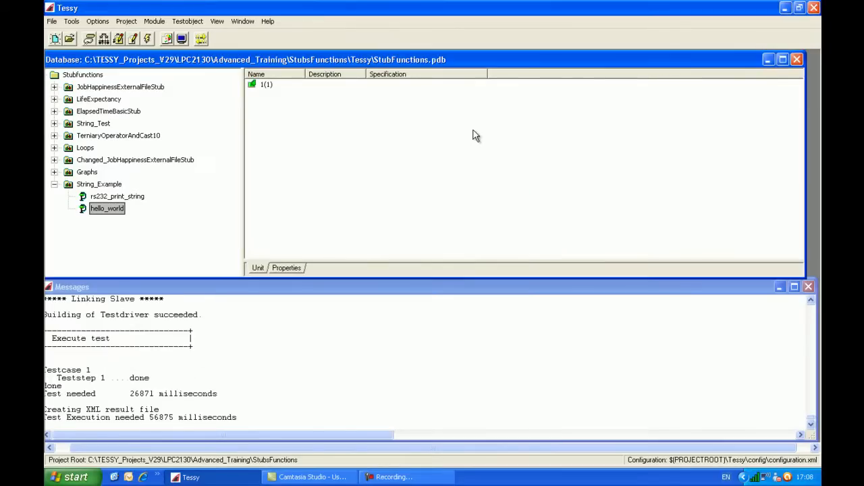
mouse_move(358, 120)
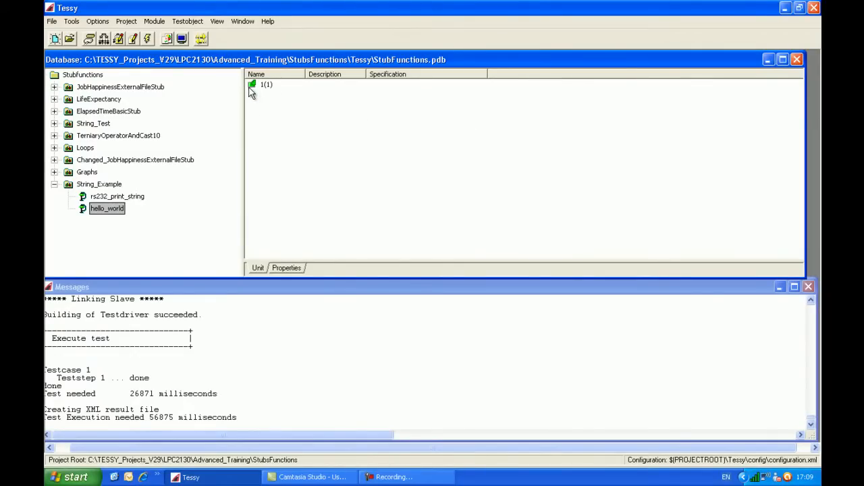
mouse_move(254, 90)
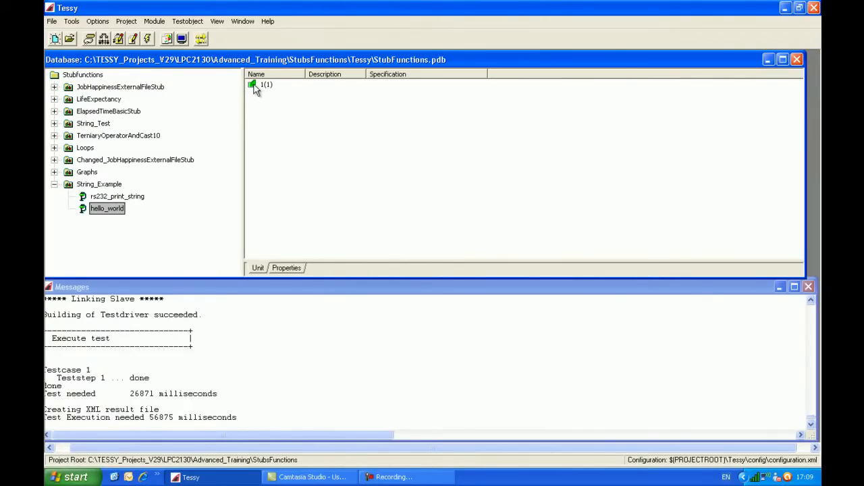
- Review the passed test case's data in TDE, then generate the HTML Details test report
left_click(253, 84)
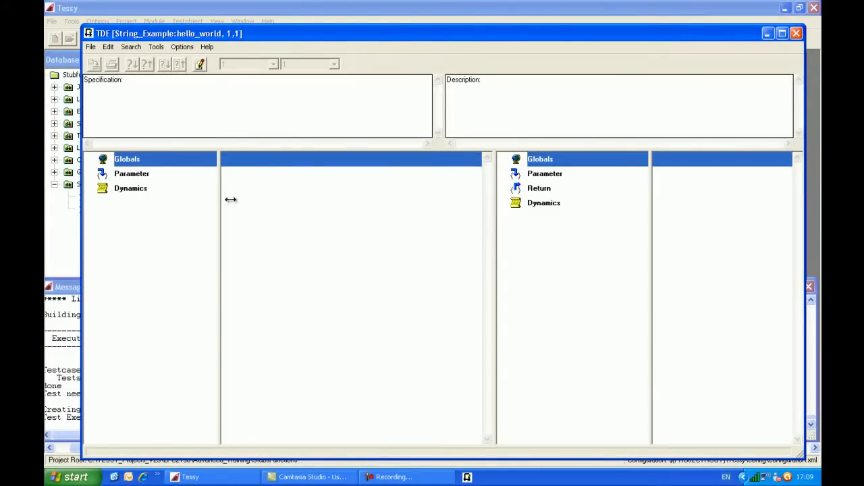
mouse_move(508, 202)
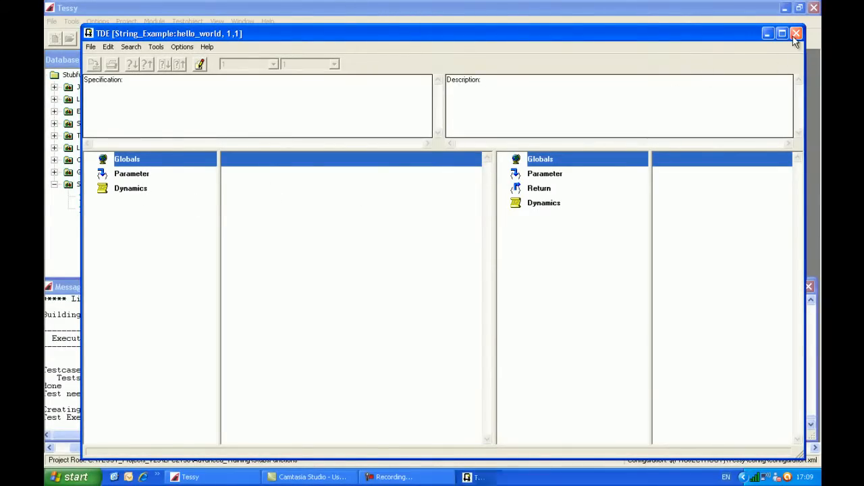
left_click(796, 34)
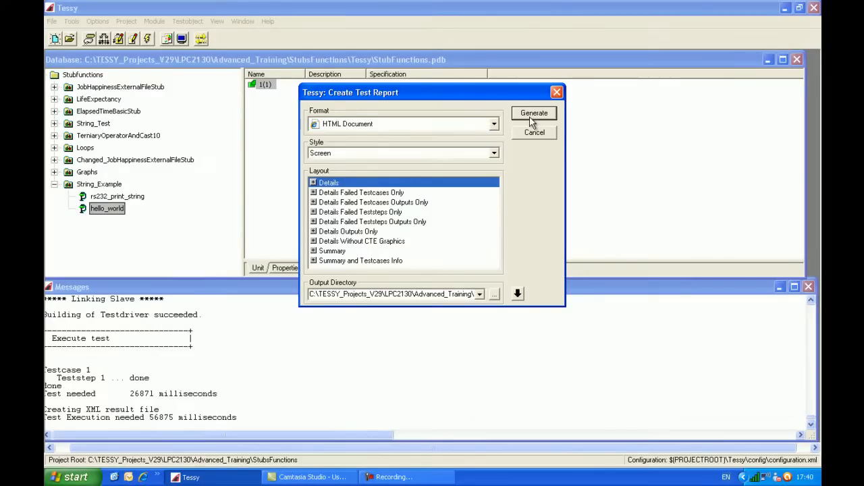
left_click(534, 113)
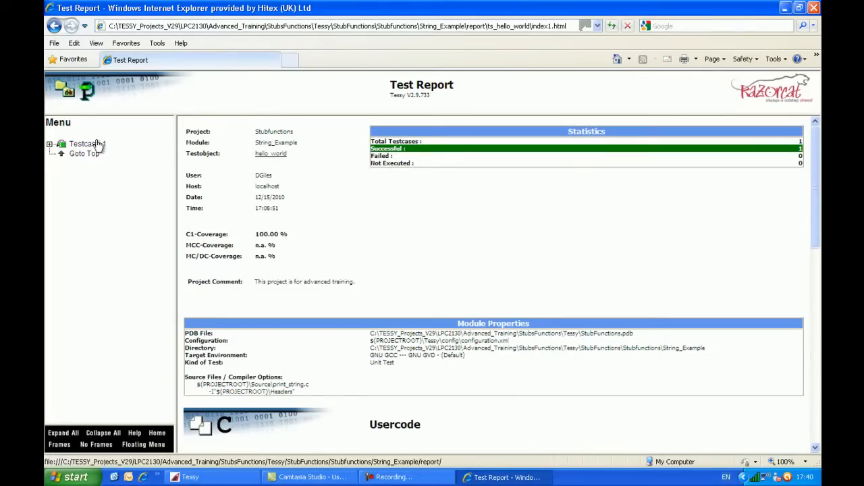
- Jump to Testcase 1's teststep 1.1 results table in the report
left_click(86, 143)
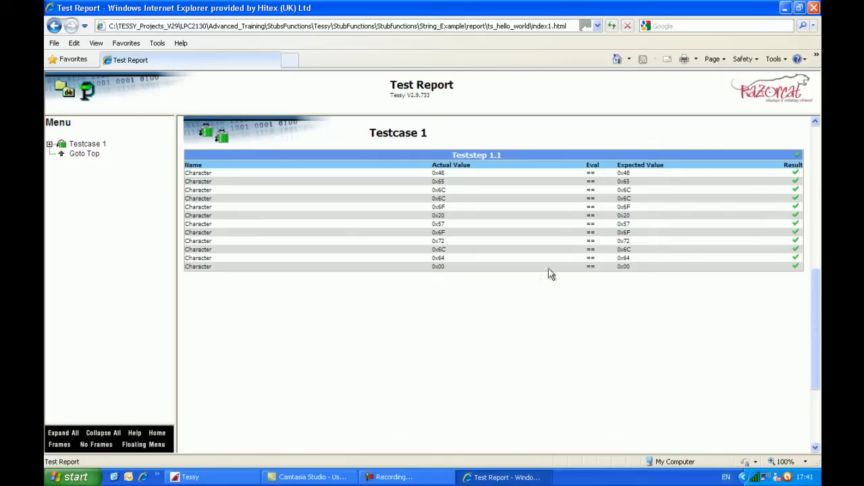
mouse_move(639, 255)
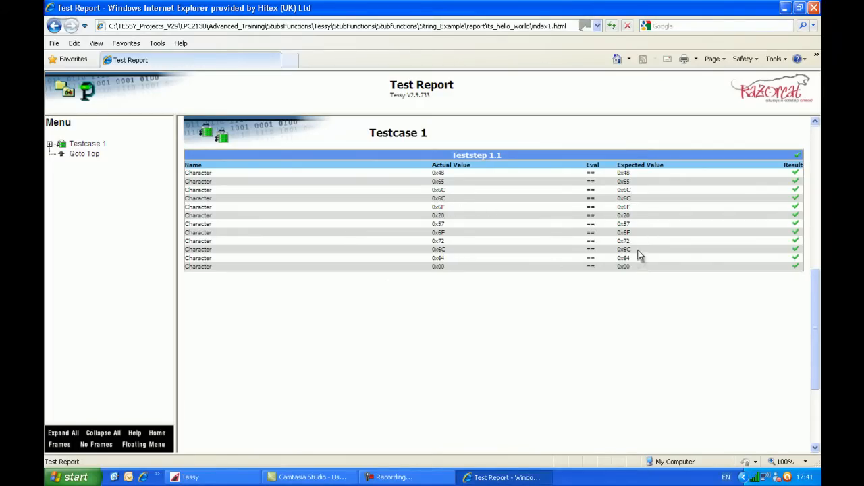
mouse_move(630, 289)
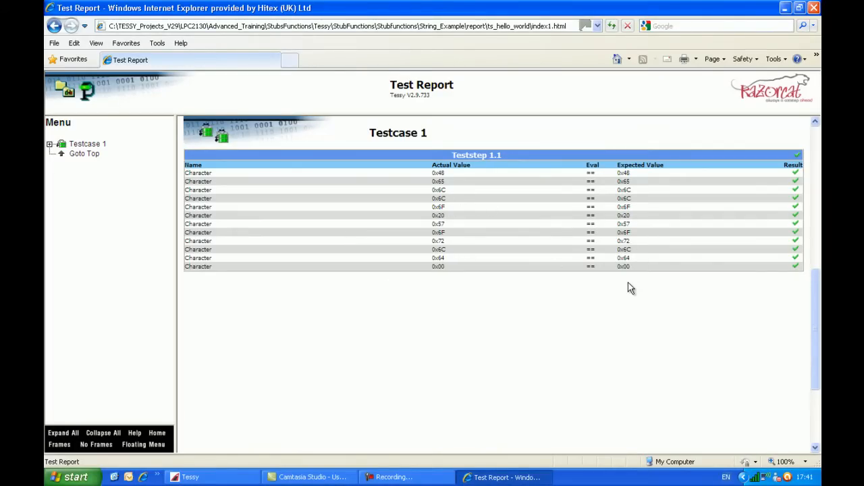
mouse_move(398, 281)
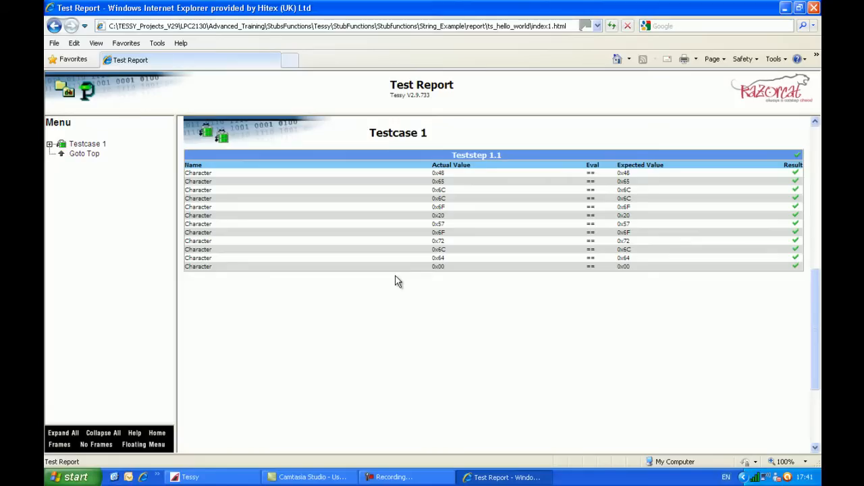